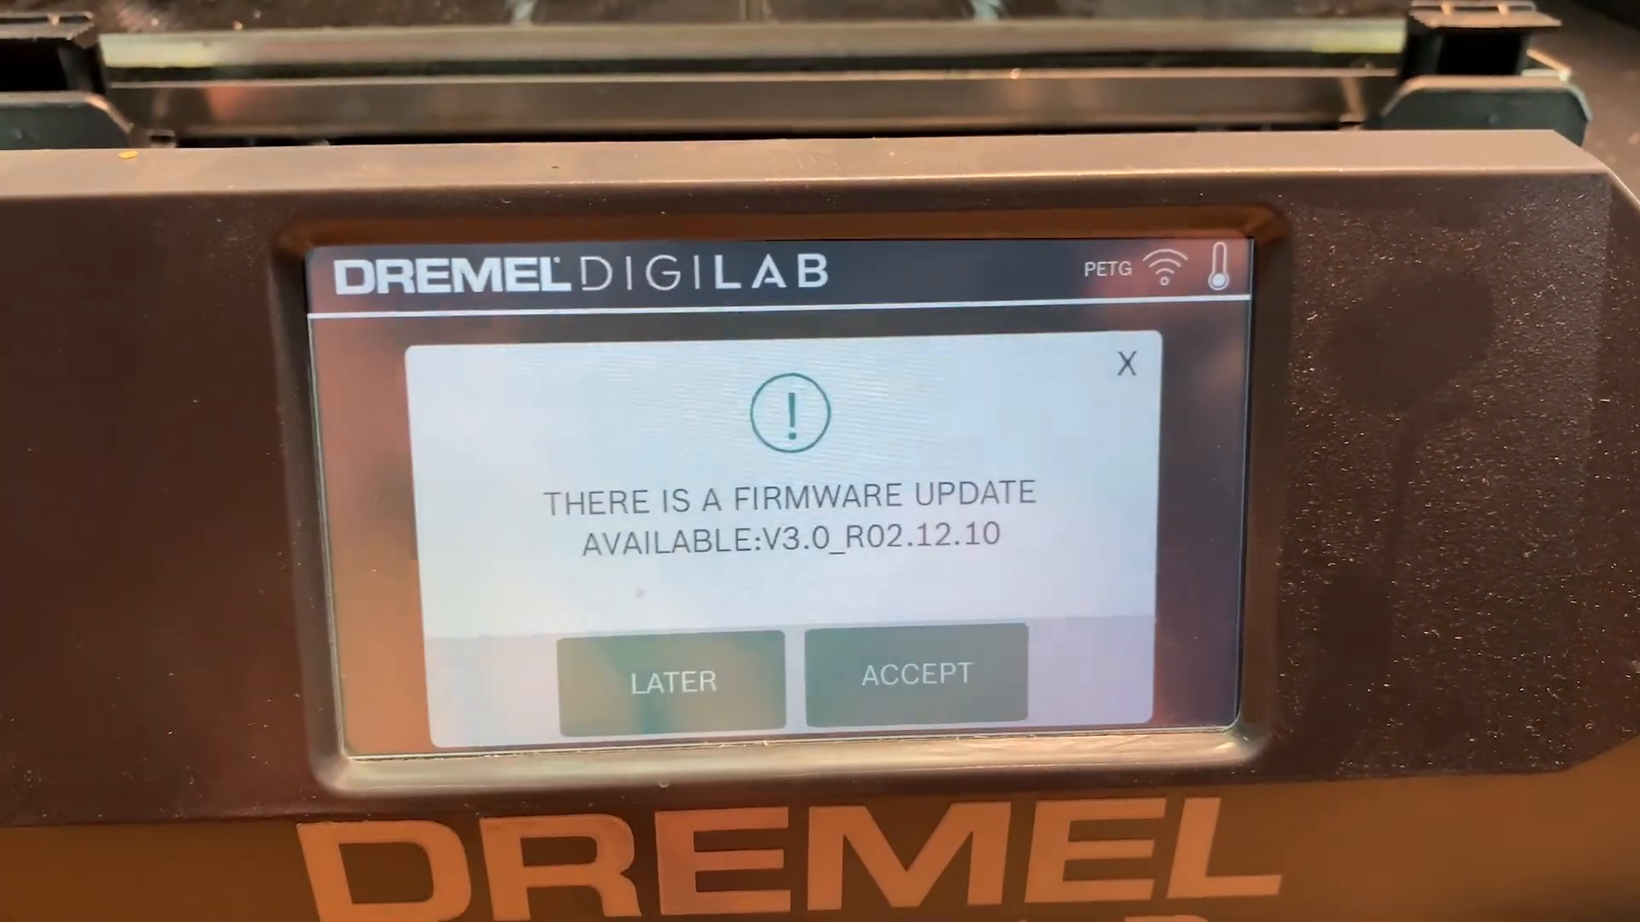
Step: Postpone the firmware update with LATER and start the change-filament flow from the home screen
left_click(673, 680)
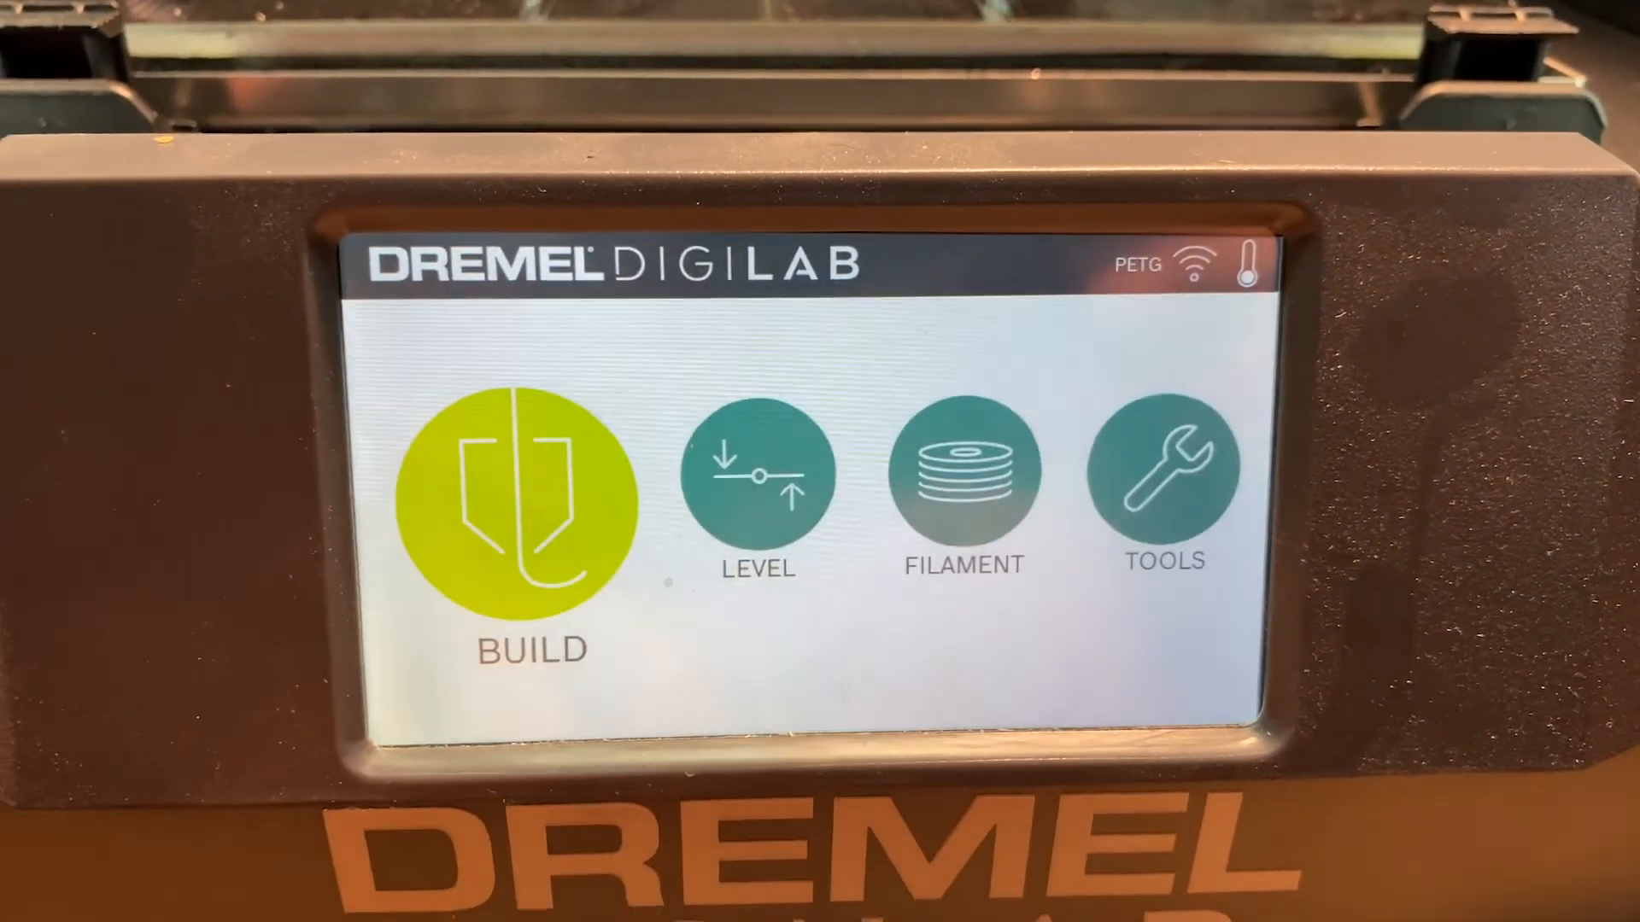
left_click(962, 476)
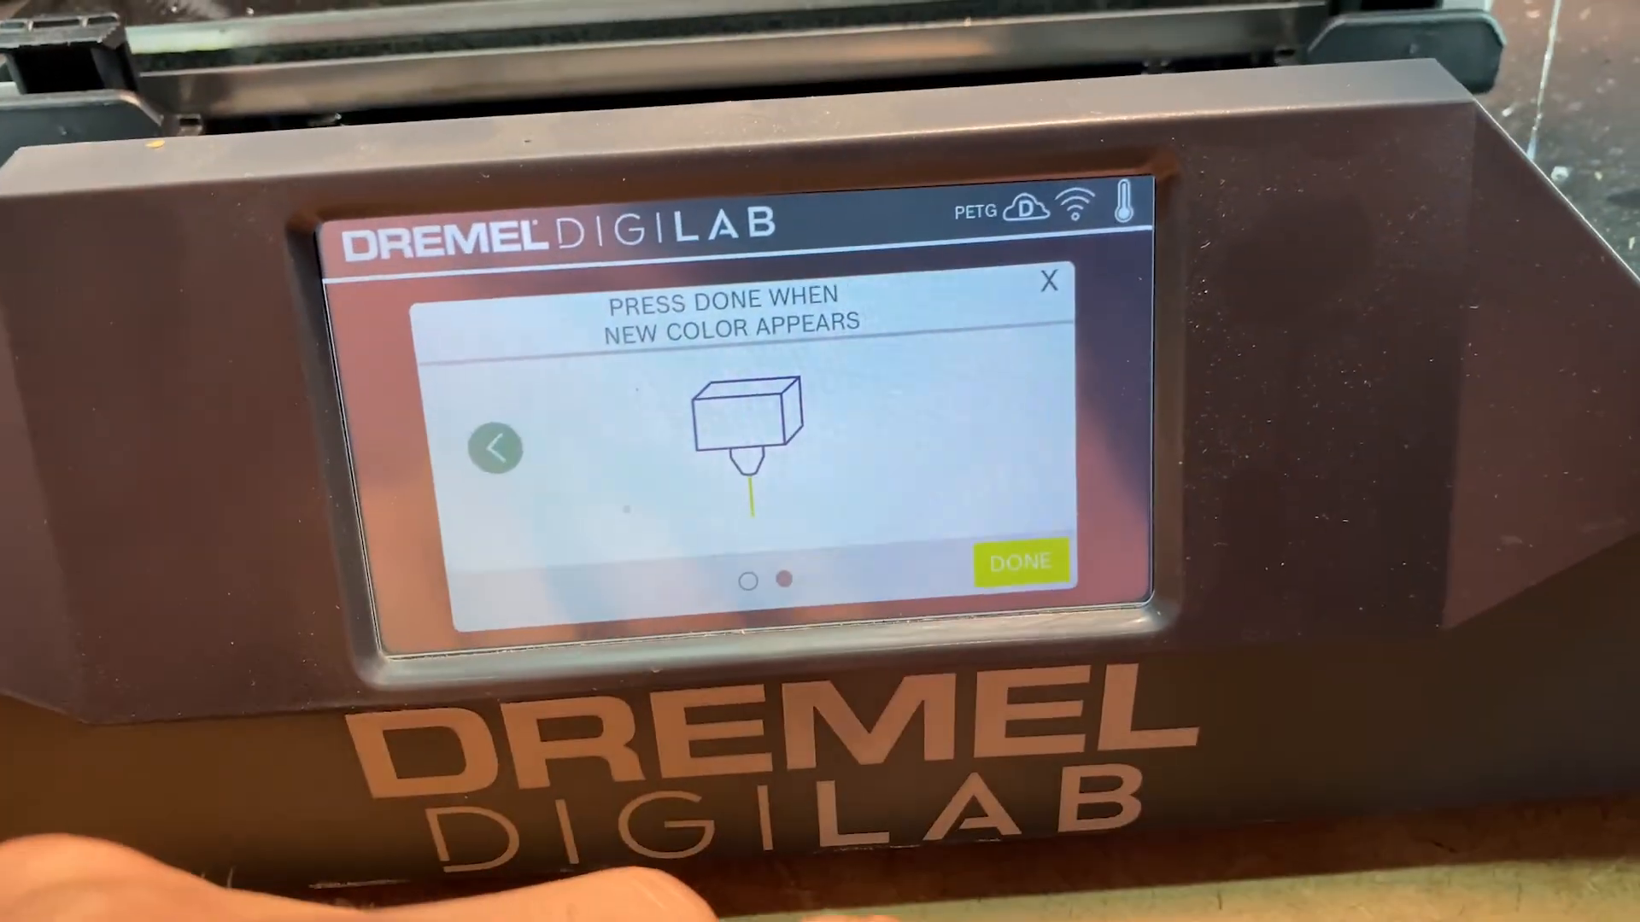
Step: Confirm with DONE that new filament extrudes, reaching the 'Filament type detected: PETG' screen
left_click(1020, 561)
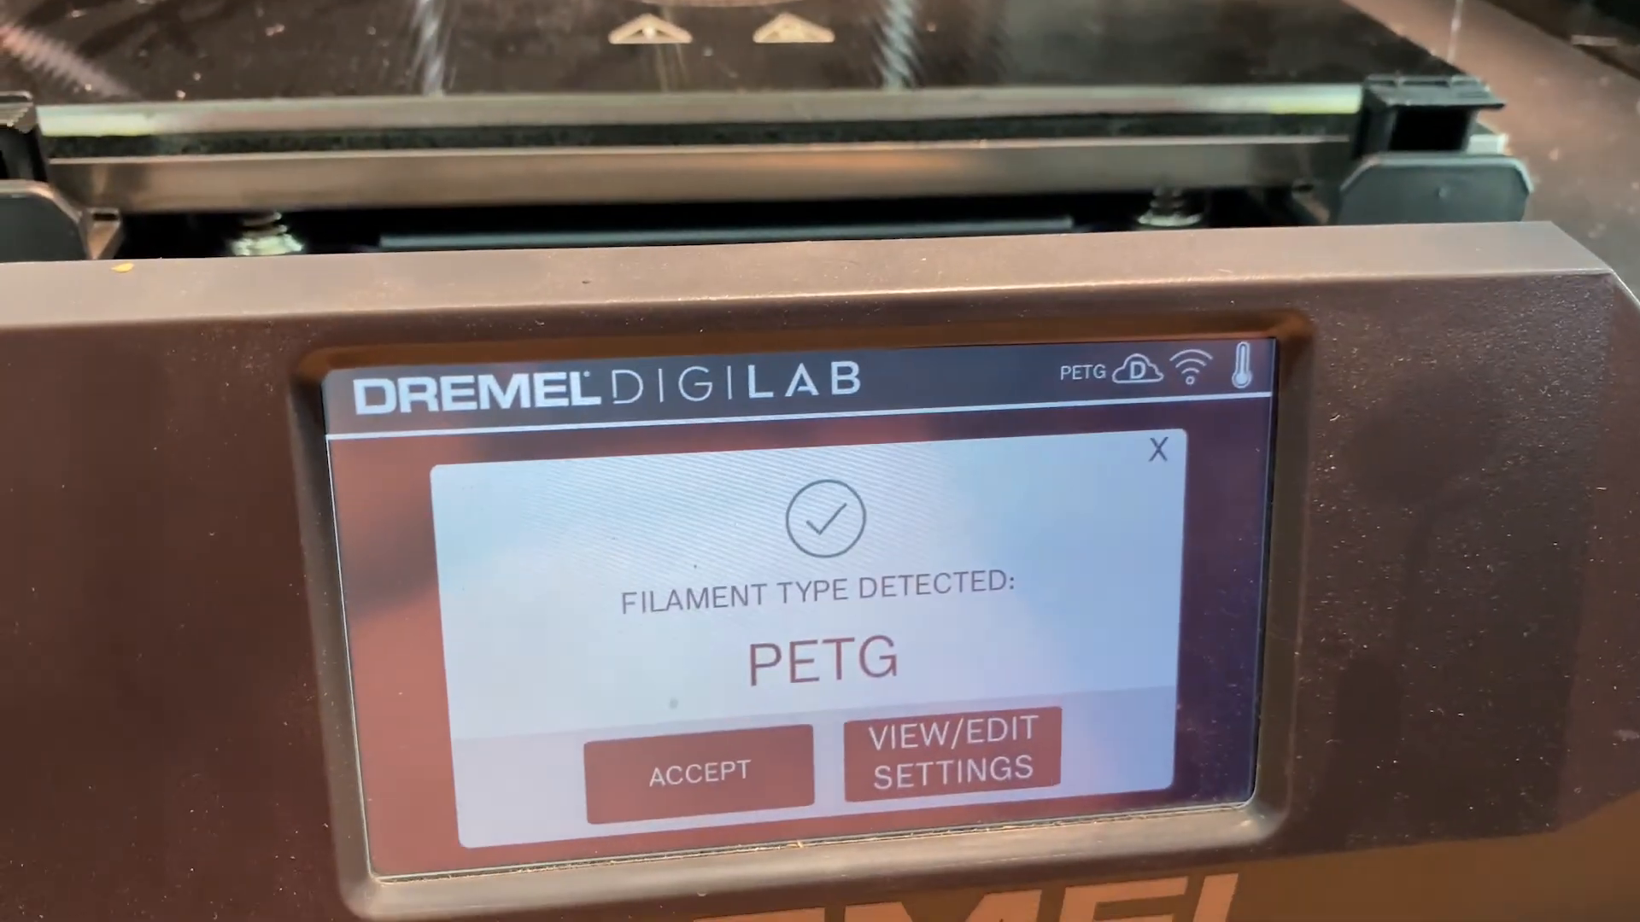